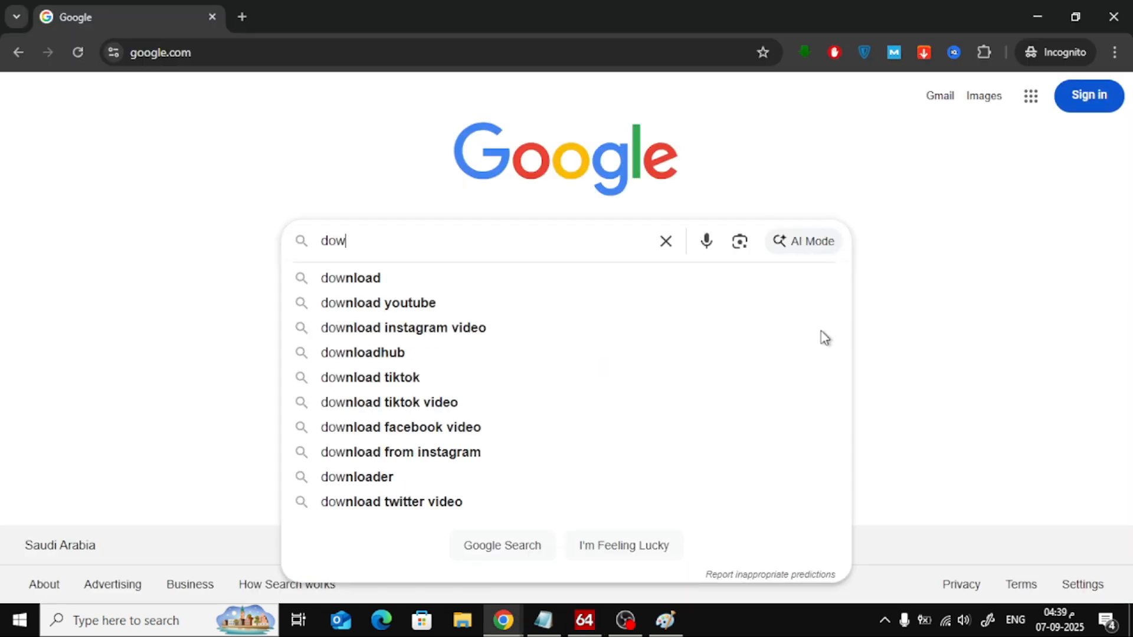
Search Google for "download aida64 extreme".
type("load")
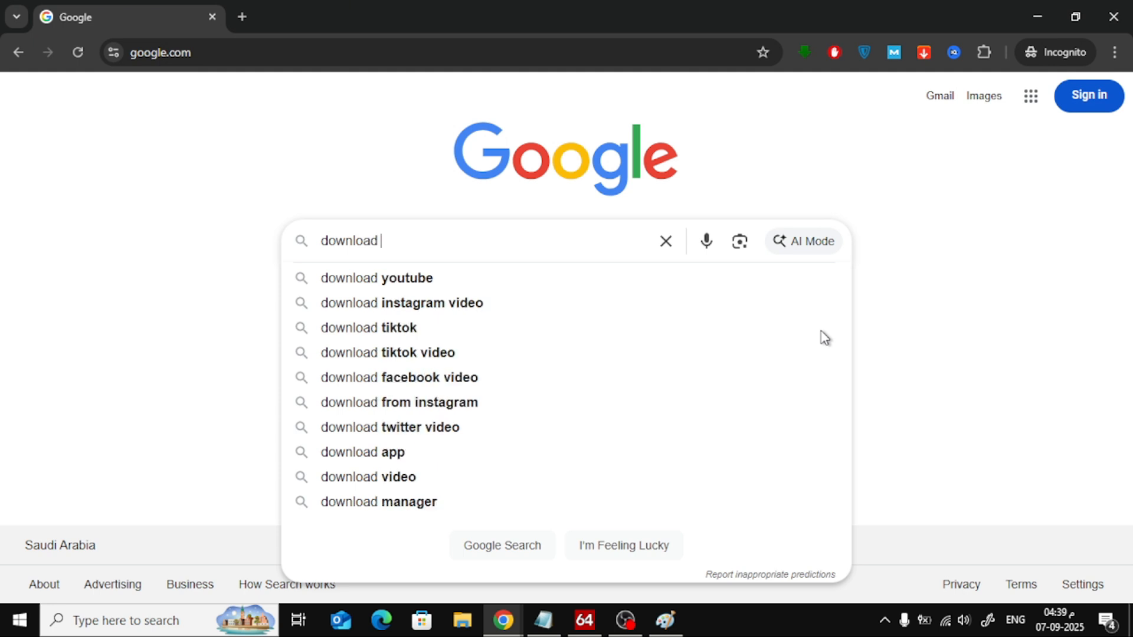
type("aida64 extreme")
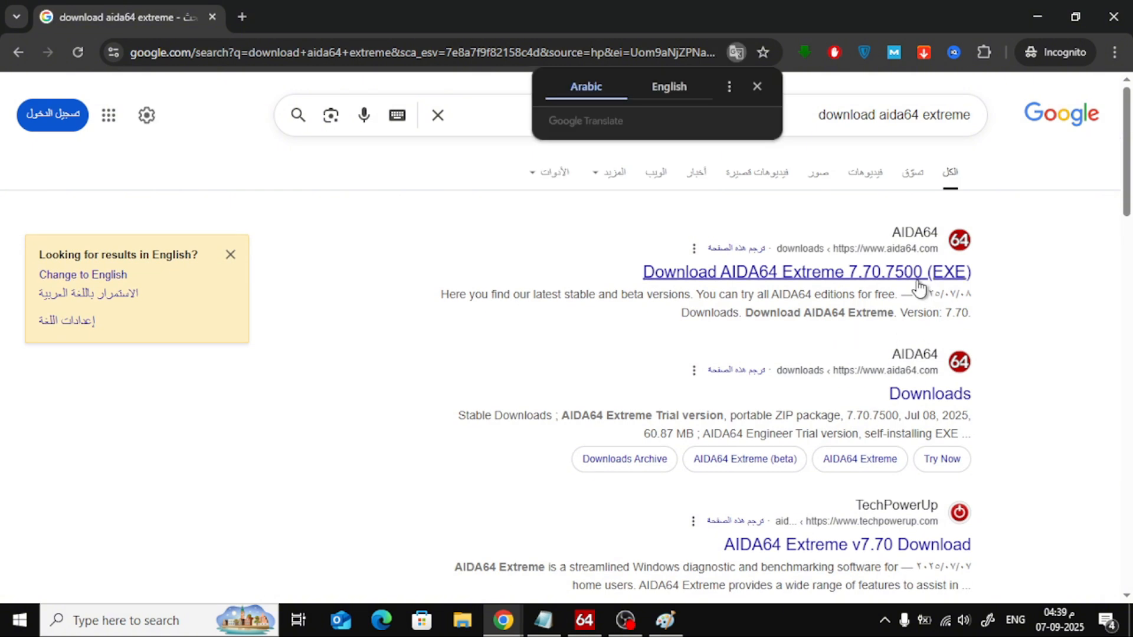
Open the AIDA64 Extreme 7.70.7500 download page and scroll to its download locations.
left_click(804, 272)
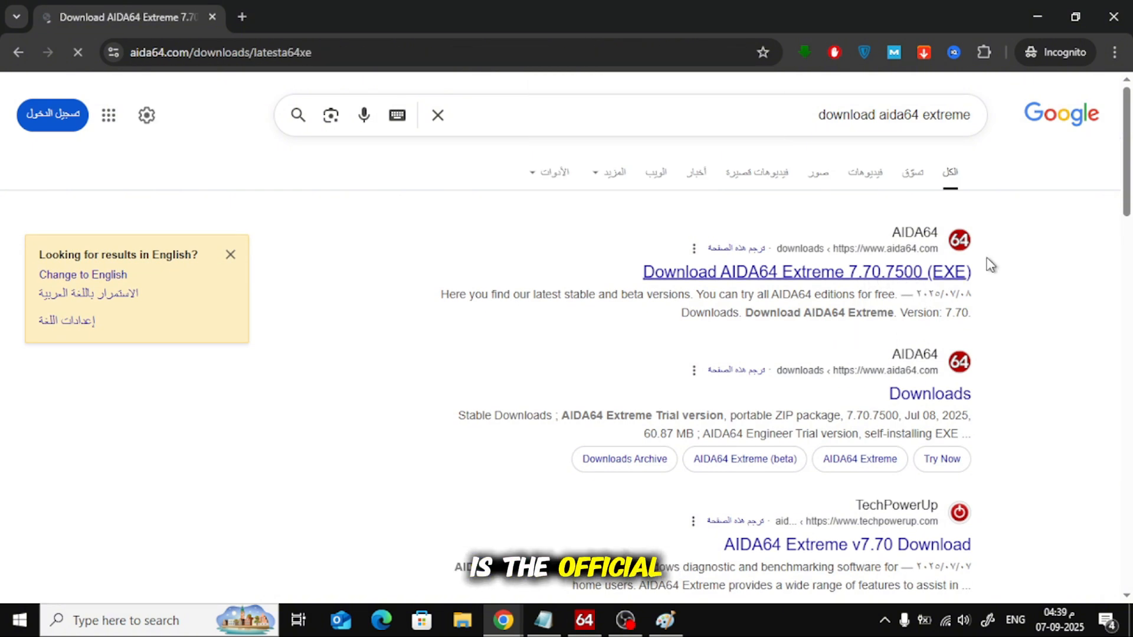
left_click(806, 272)
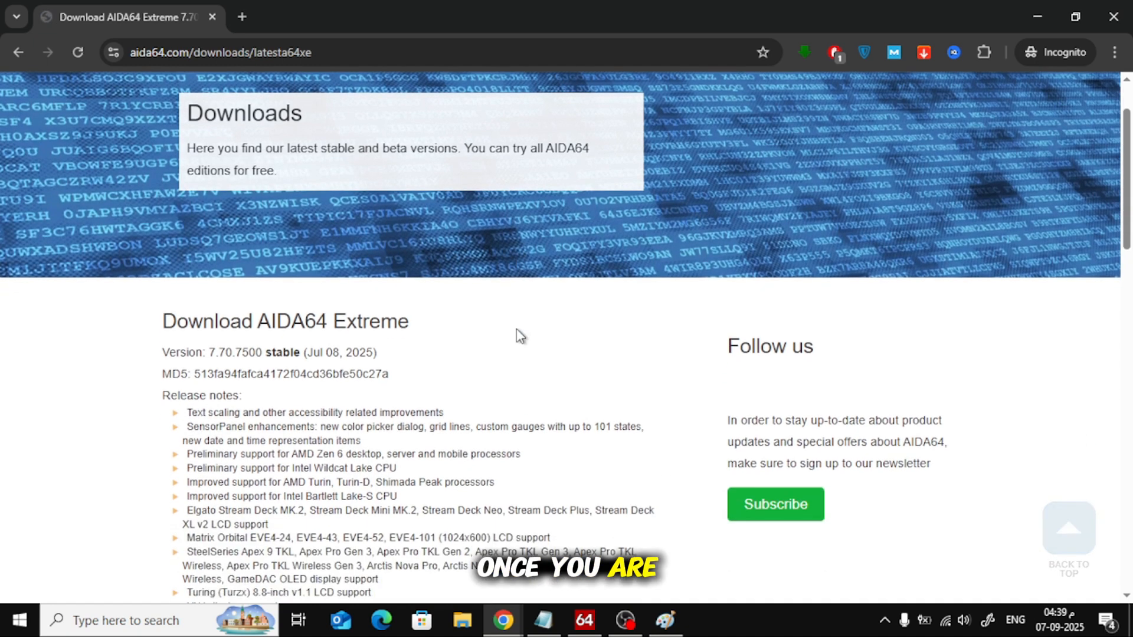
scroll("down", 3)
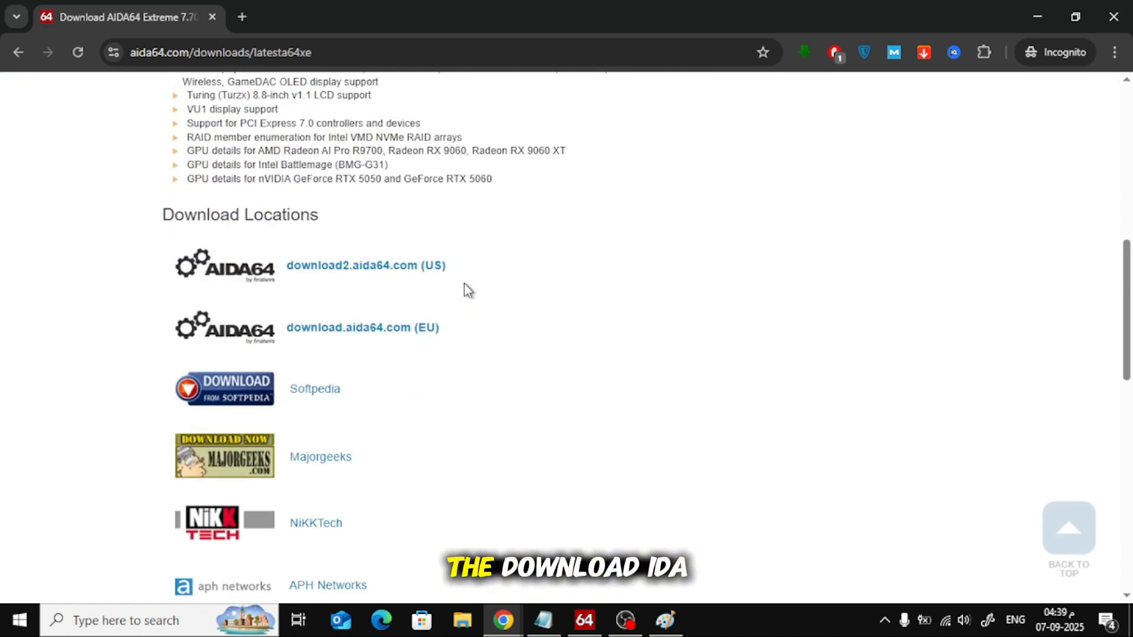
mouse_move(354, 274)
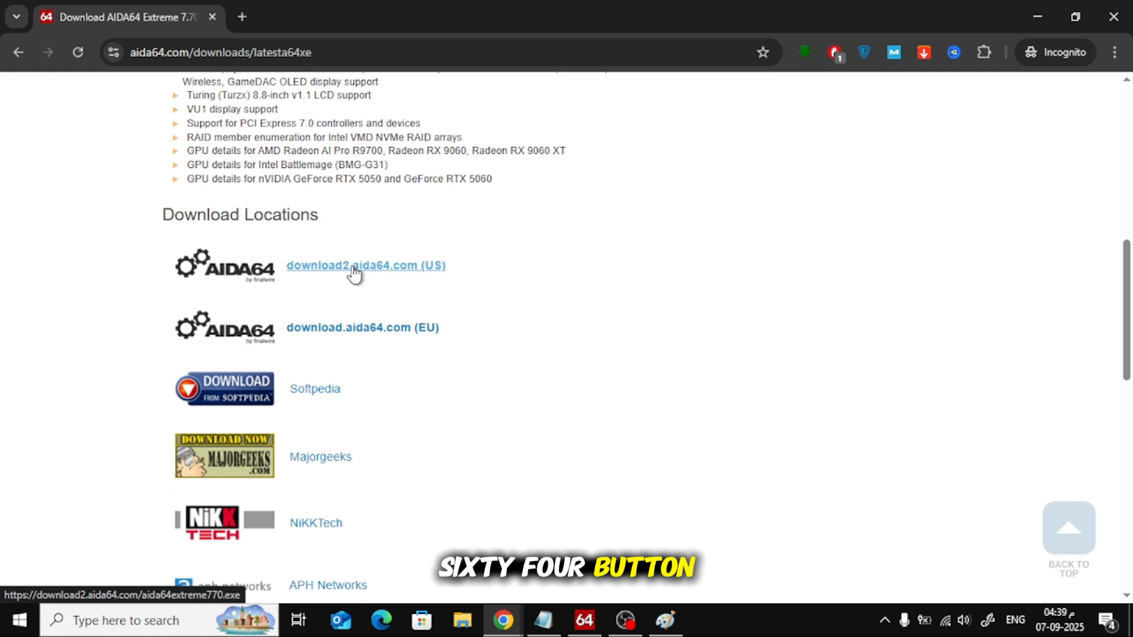
mouse_move(463, 245)
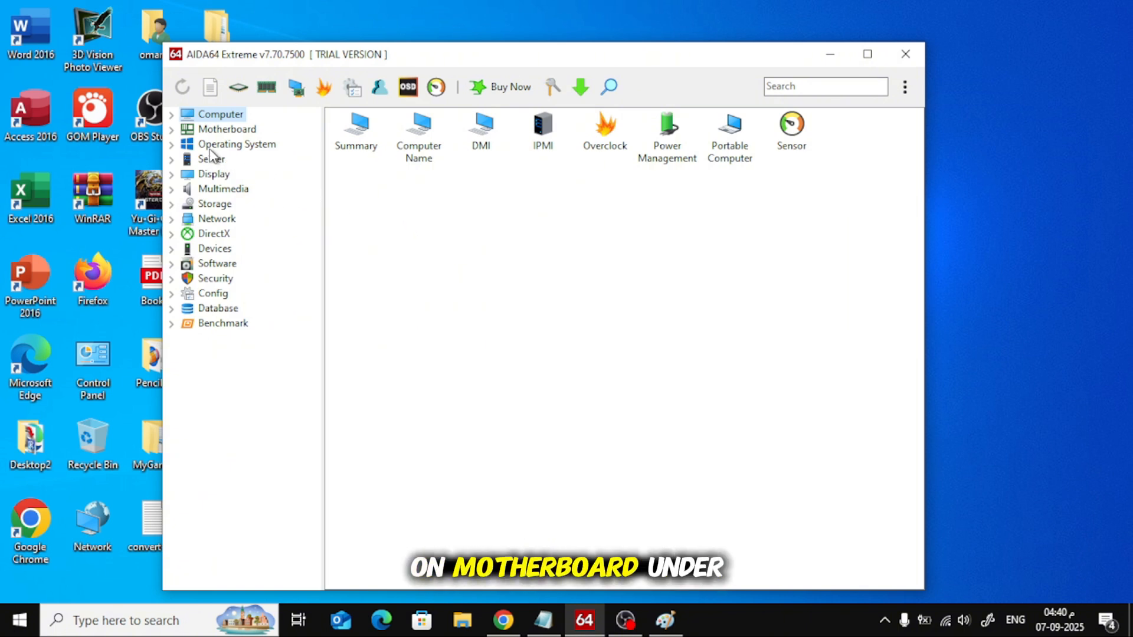
Expand Motherboard in the tree and show the Dell Inspiron 5558 Motherboard page.
left_click(227, 129)
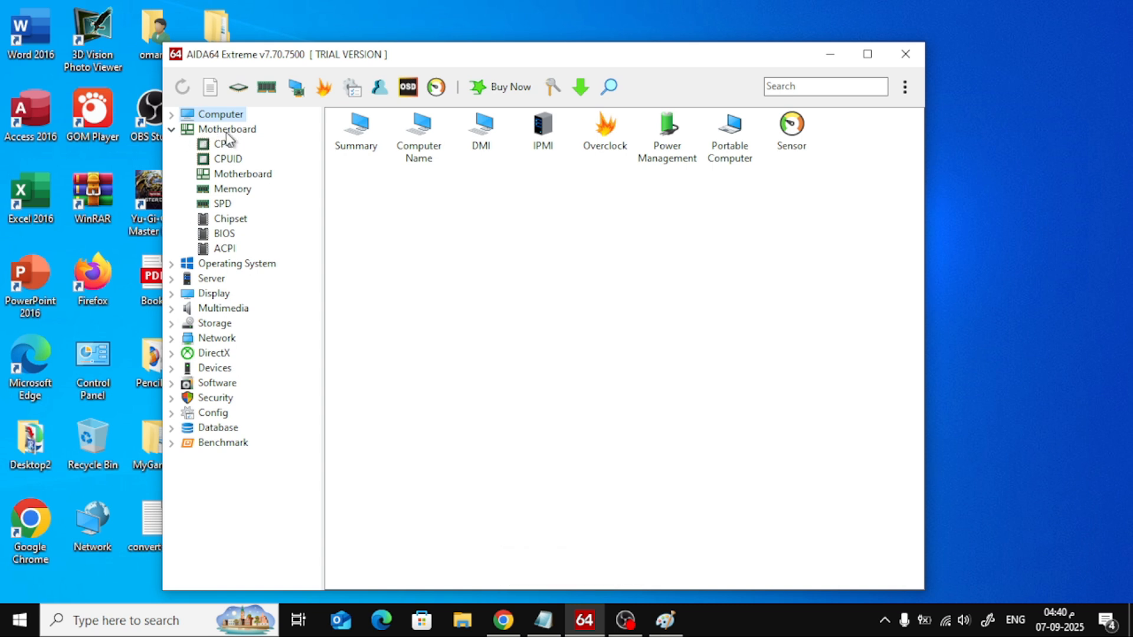
mouse_move(238, 178)
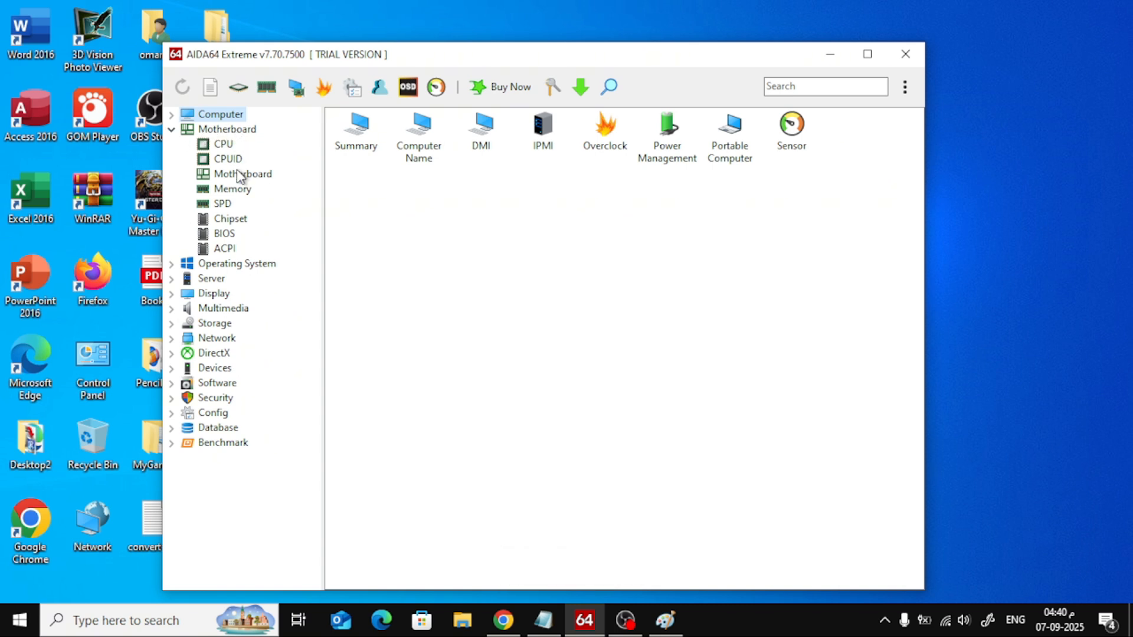
left_click(241, 173)
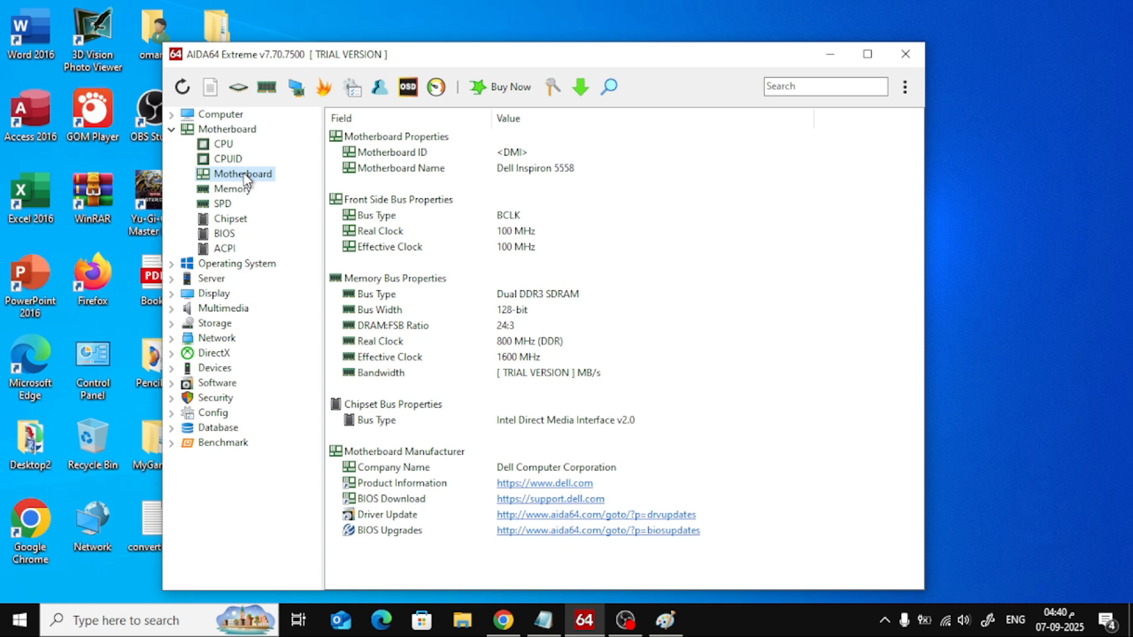
mouse_move(395, 302)
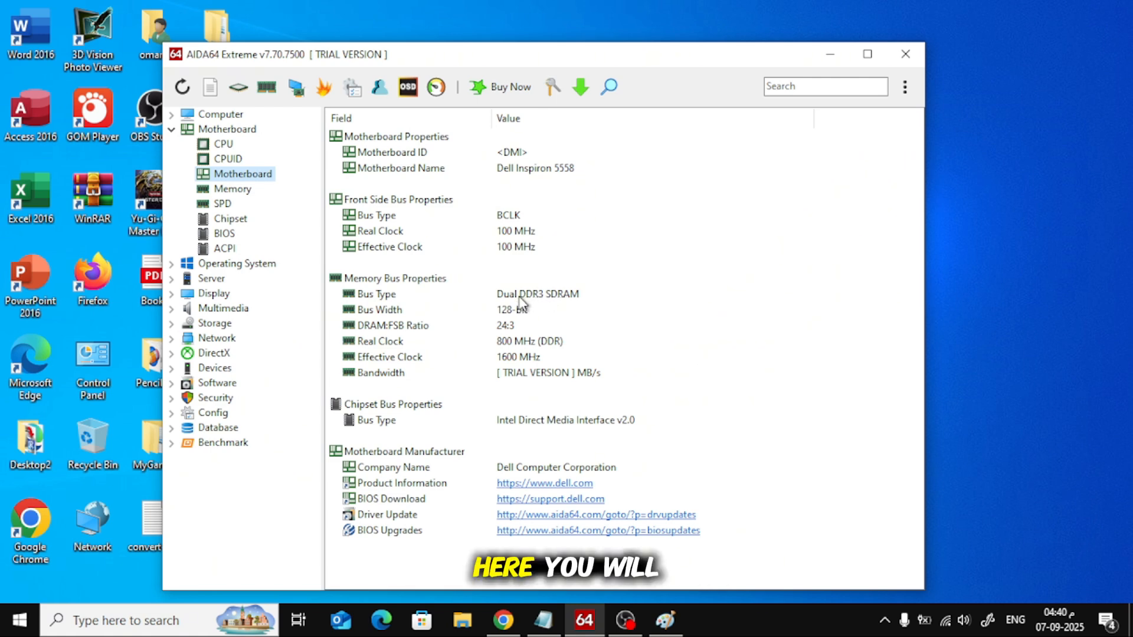
mouse_move(570, 321)
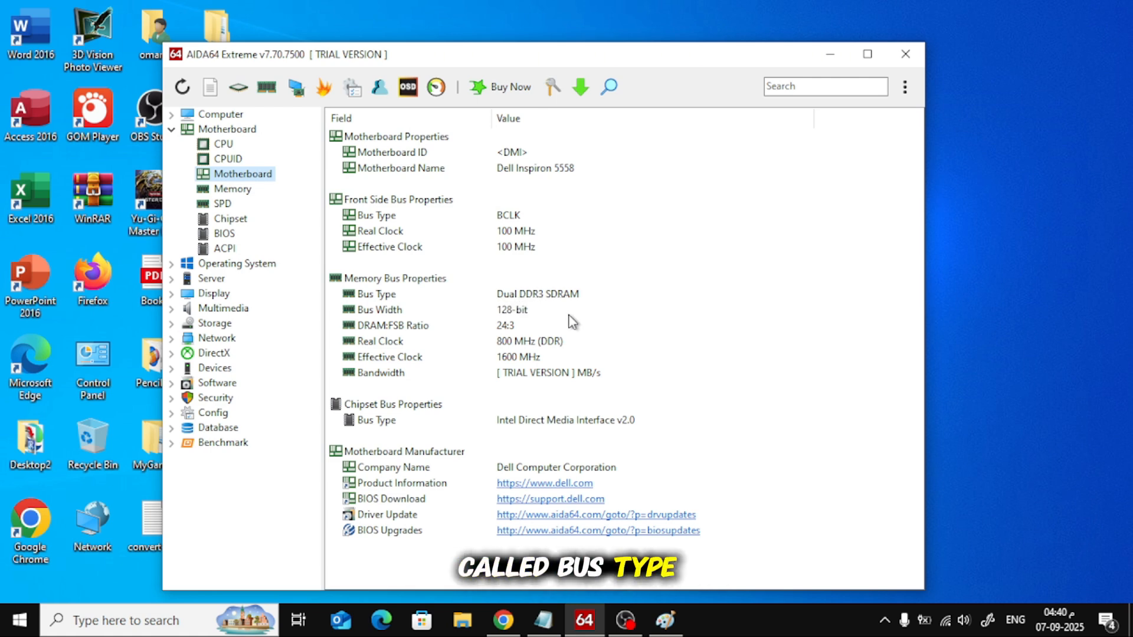